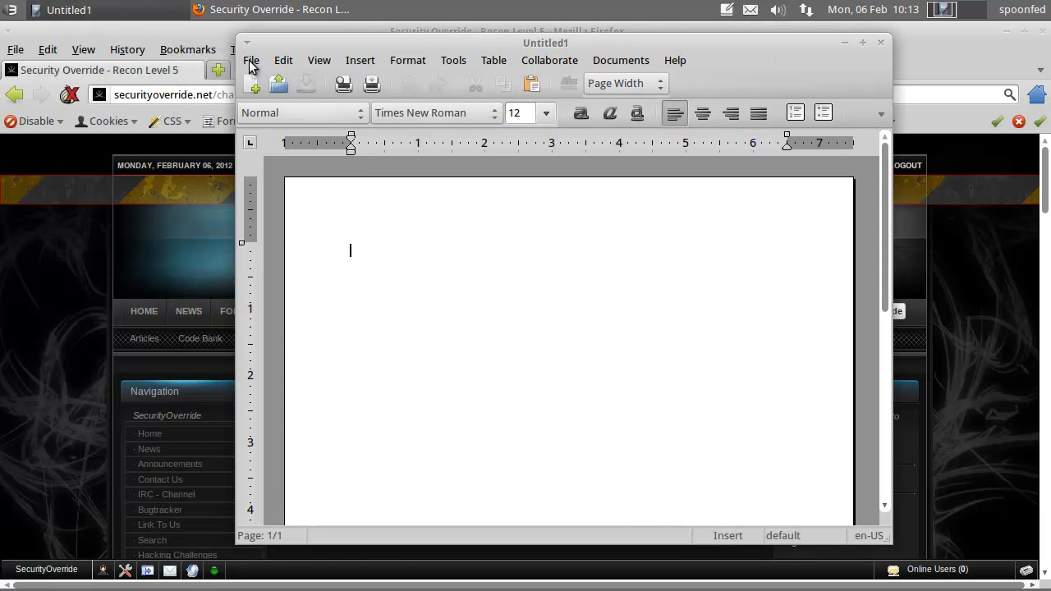
- Open Recon SecurityOverride.doc and move 'Disclosure' after 'Path' in the last label
left_click(251, 60)
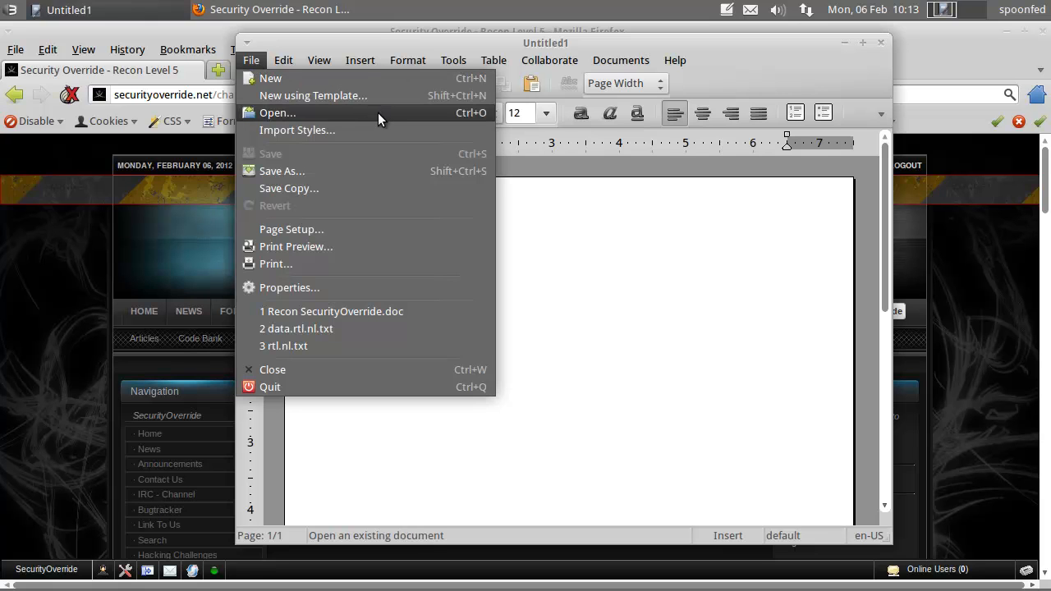
left_click(331, 311)
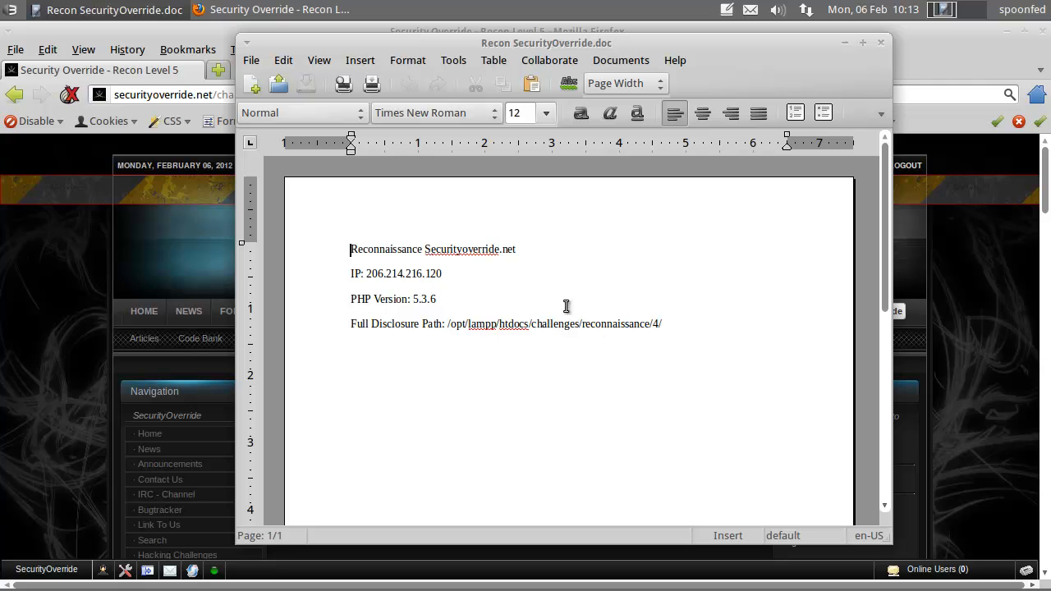
double_click(397, 324)
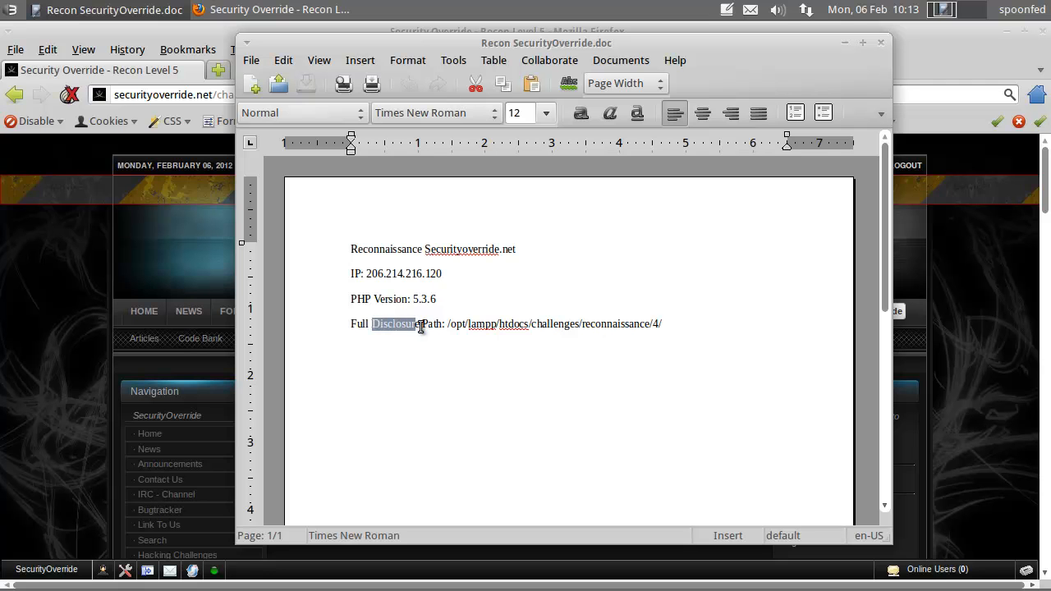
key("Delete")
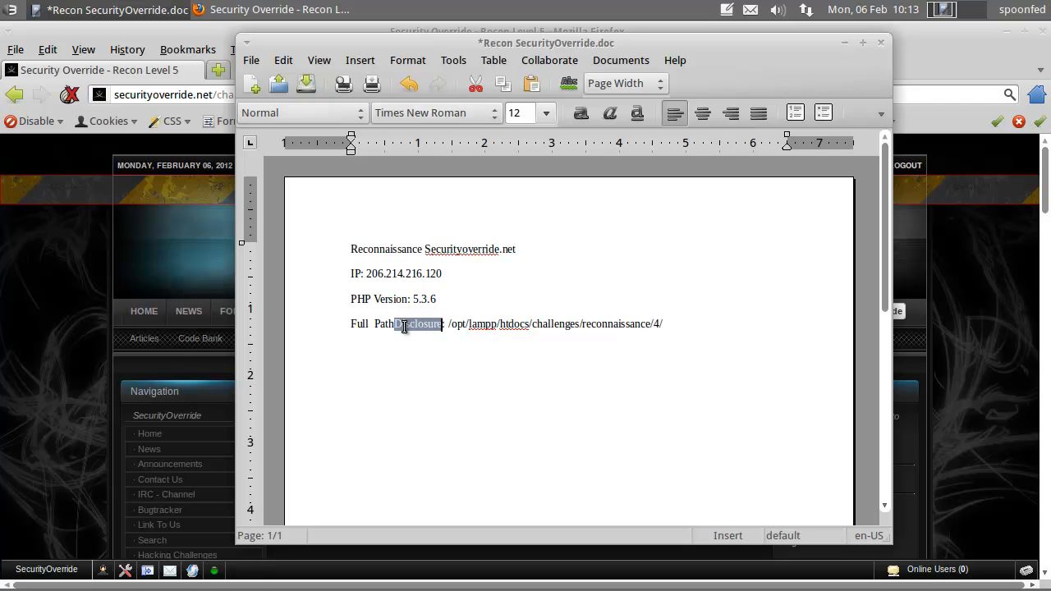
left_click(470, 374)
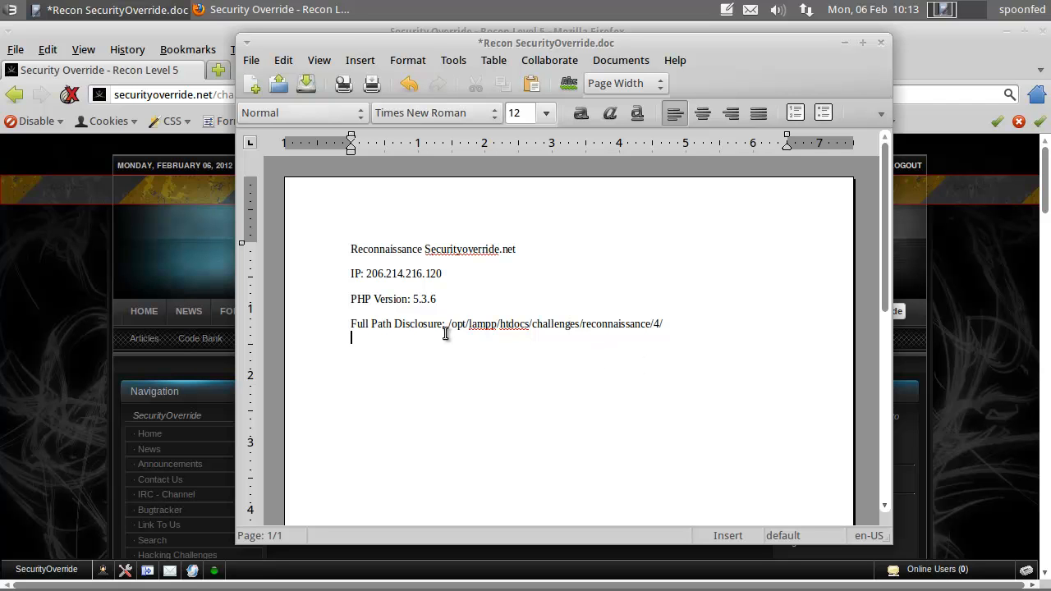
mouse_move(489, 399)
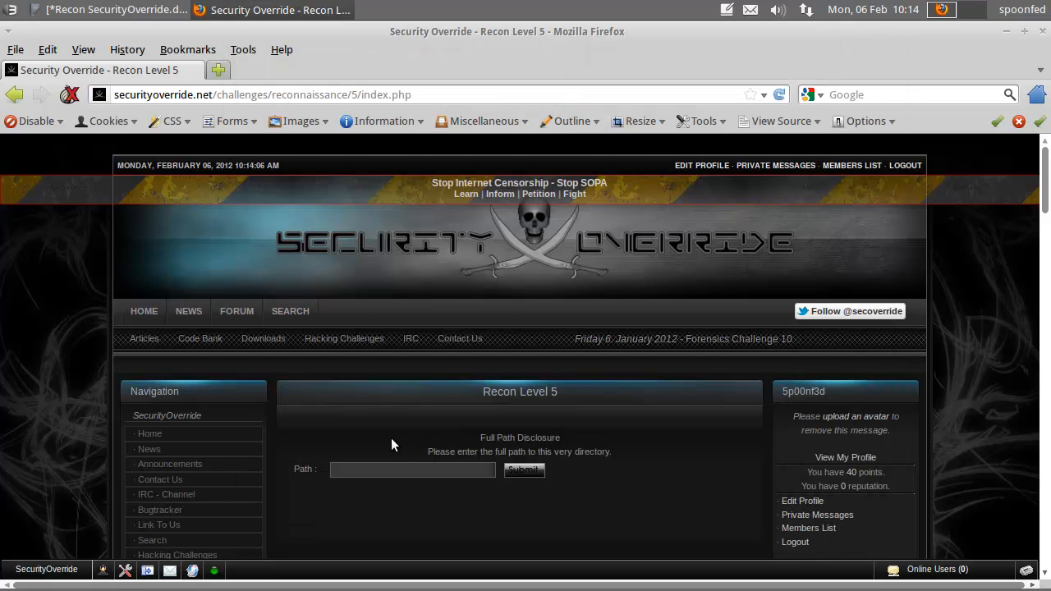
mouse_move(382, 120)
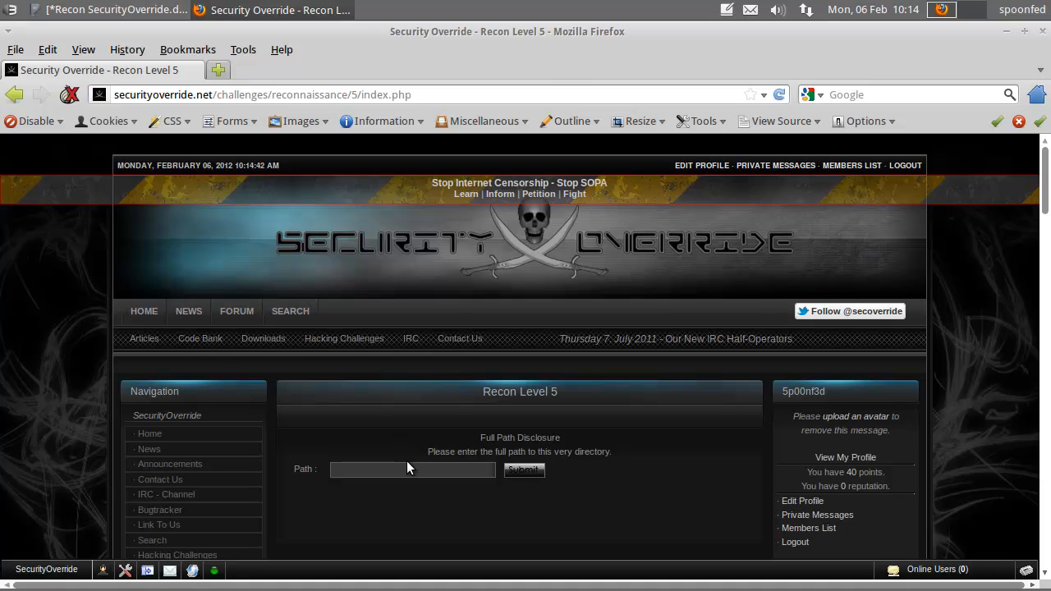
- Open Firefox's Tools menu from the Recon Level 5 page
left_click(243, 50)
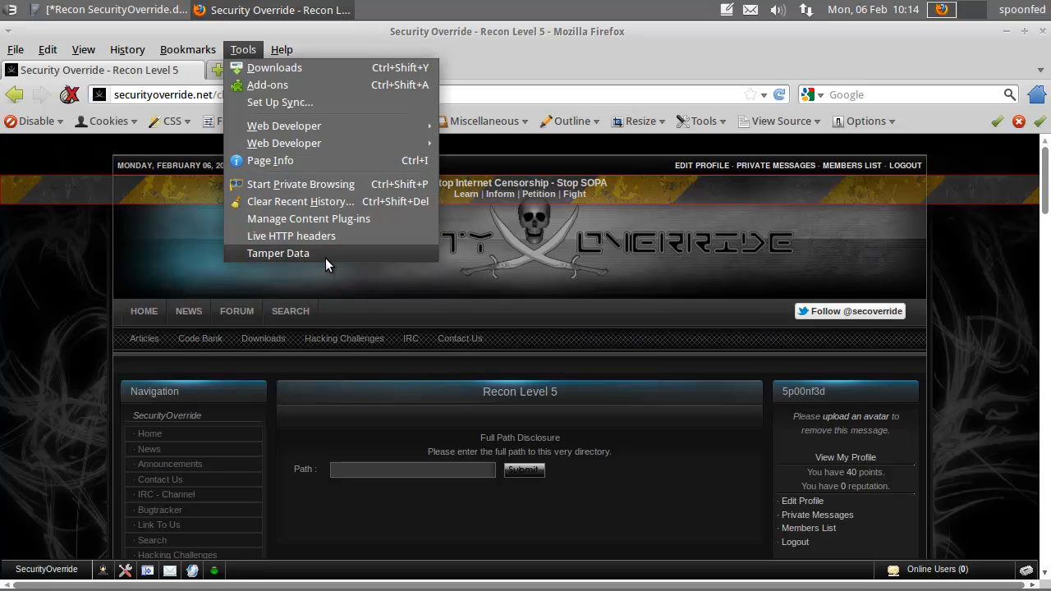
- Launch the Tamper Data add-on from the Tools menu
left_click(278, 253)
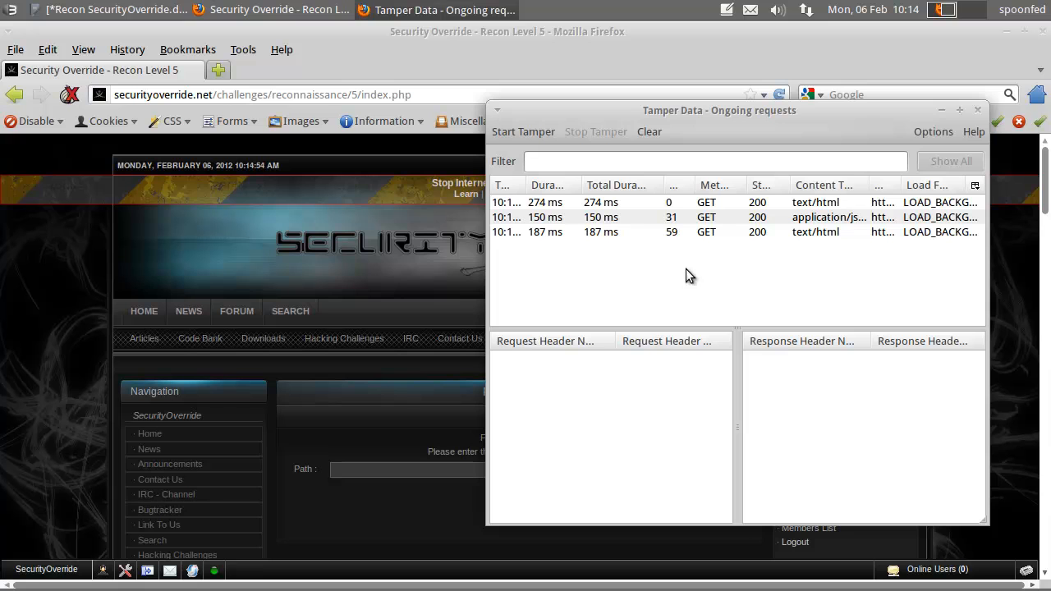
mouse_move(787, 208)
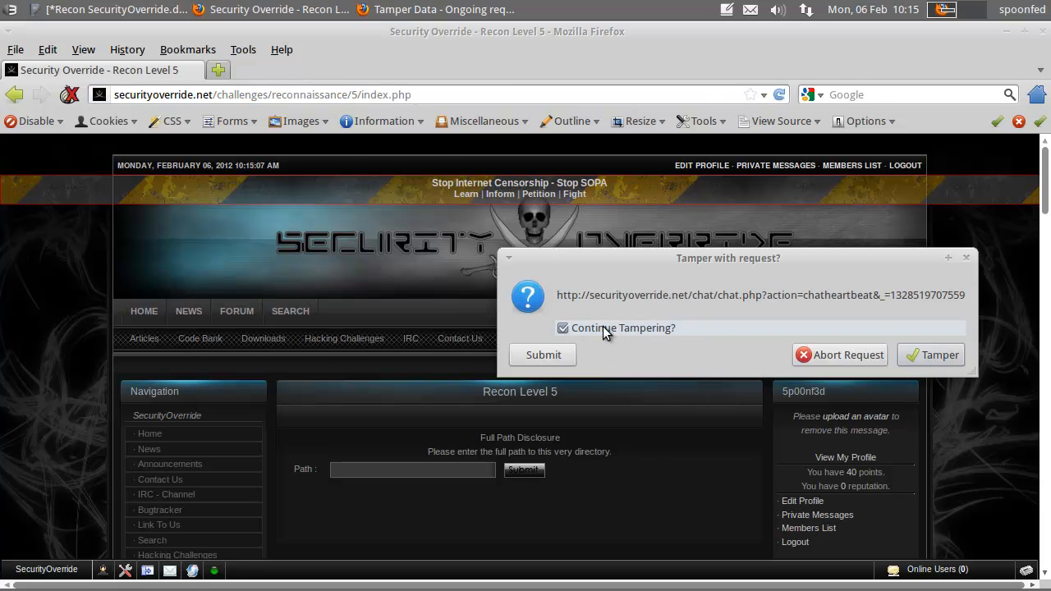
- Turn off Continue Tampering and tamper with the reconnaissance/5/index.php request
left_click(564, 327)
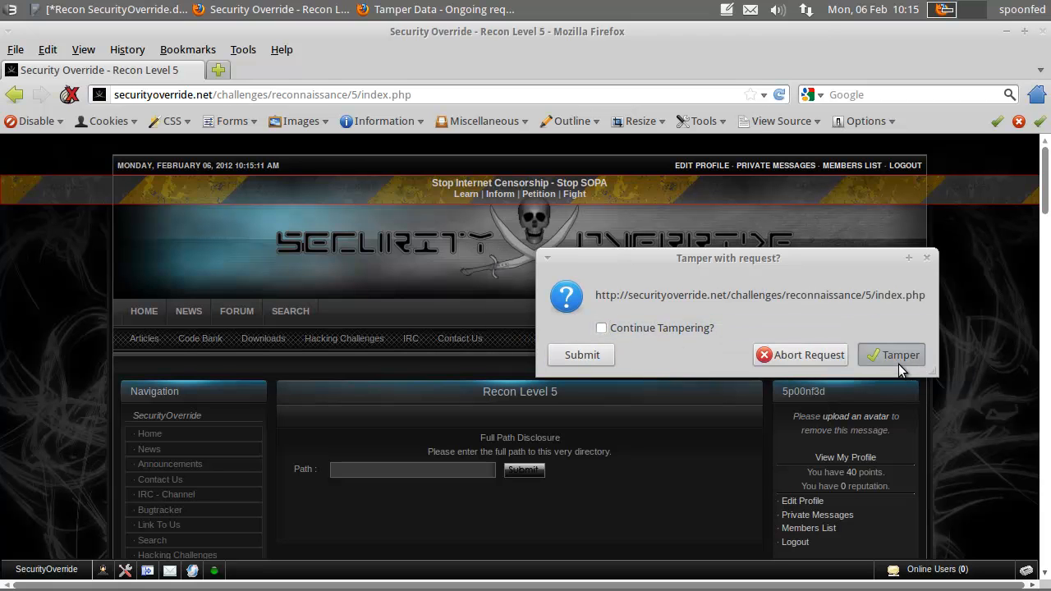
left_click(891, 355)
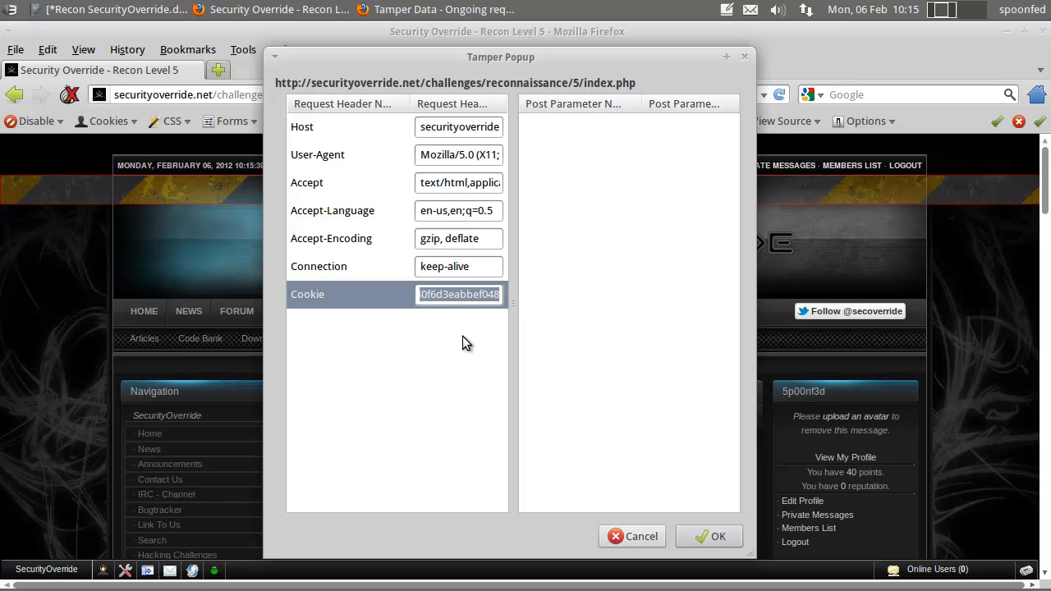
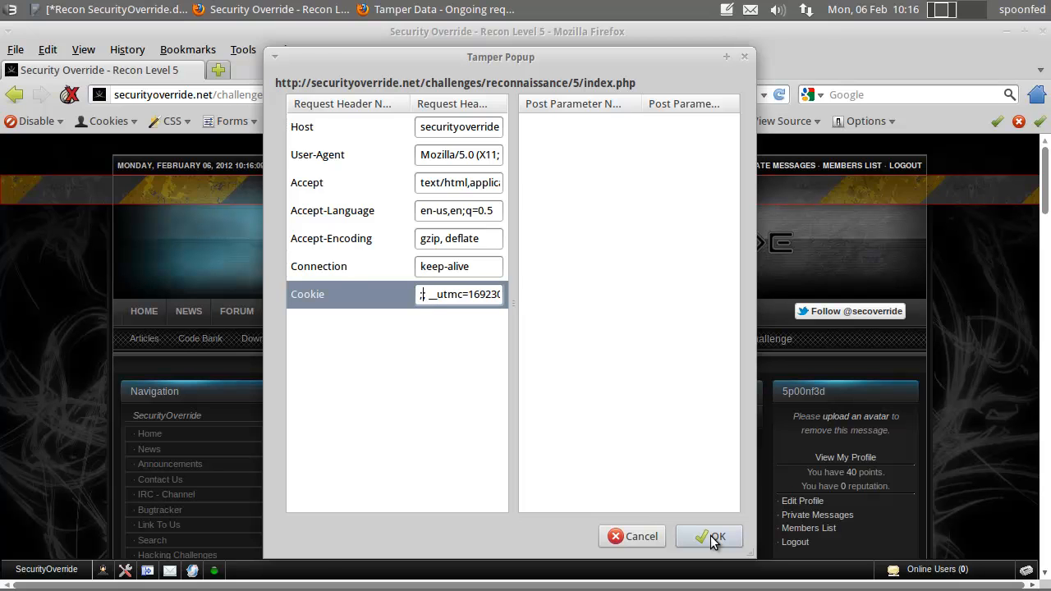
left_click(708, 536)
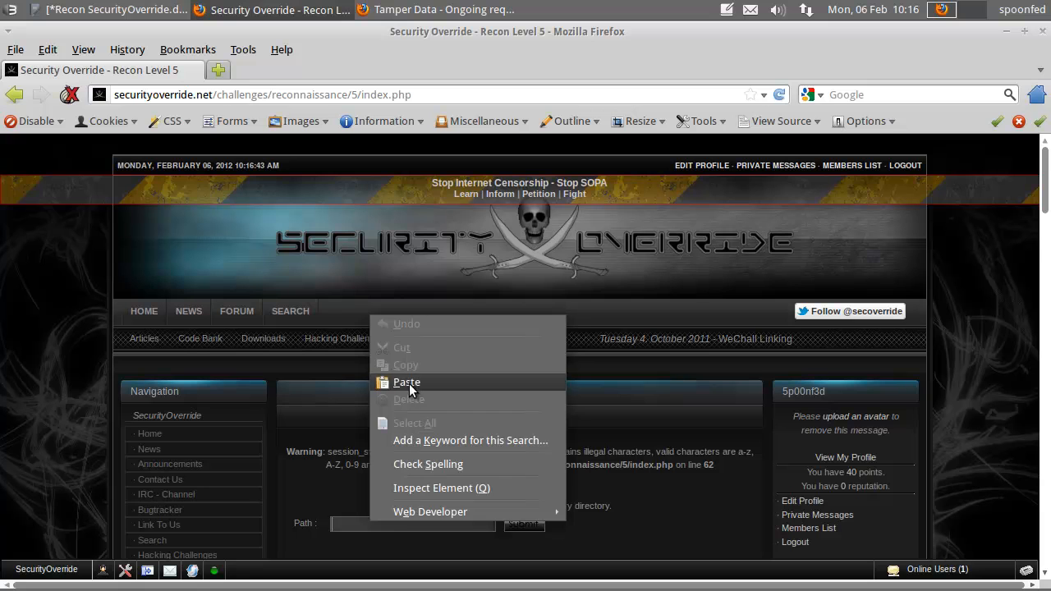
- Paste the disclosed server path into the challenge's Path field
left_click(407, 382)
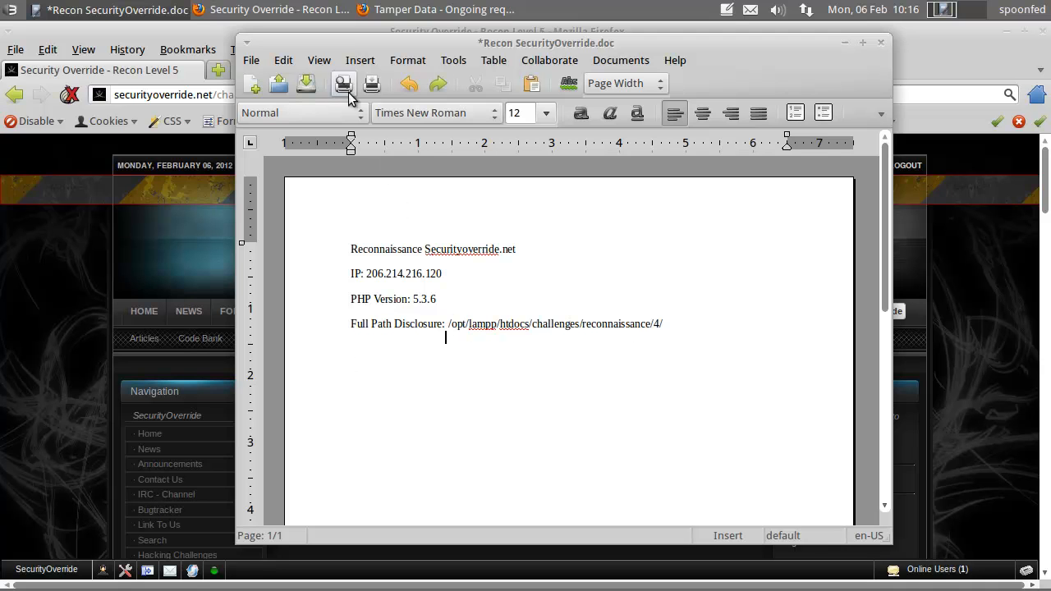
- Browse AbiWord's Format and Tools menus while adding the level 5 path line
left_click(407, 59)
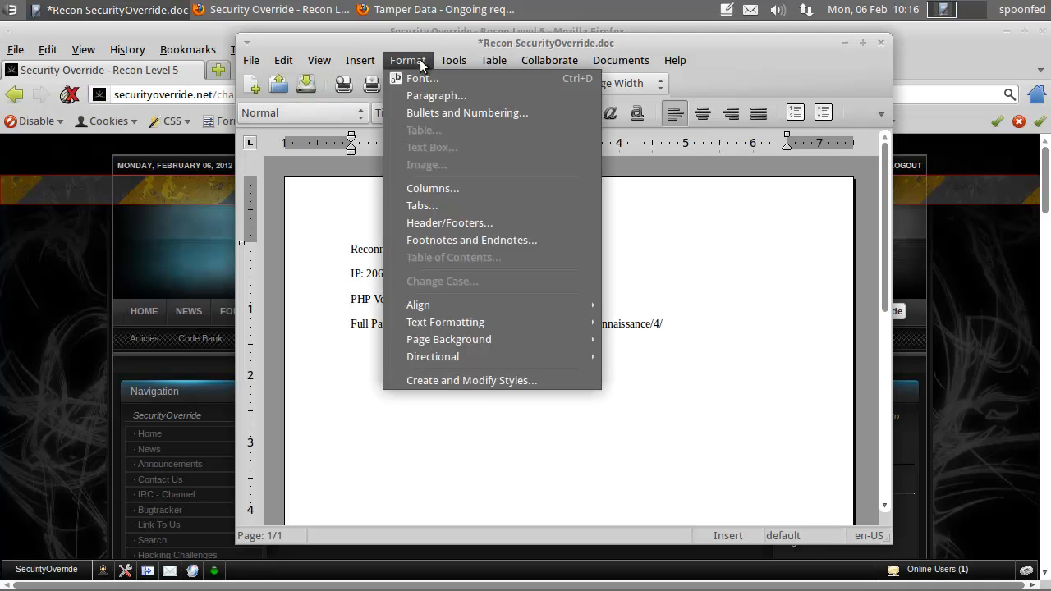
left_click(453, 60)
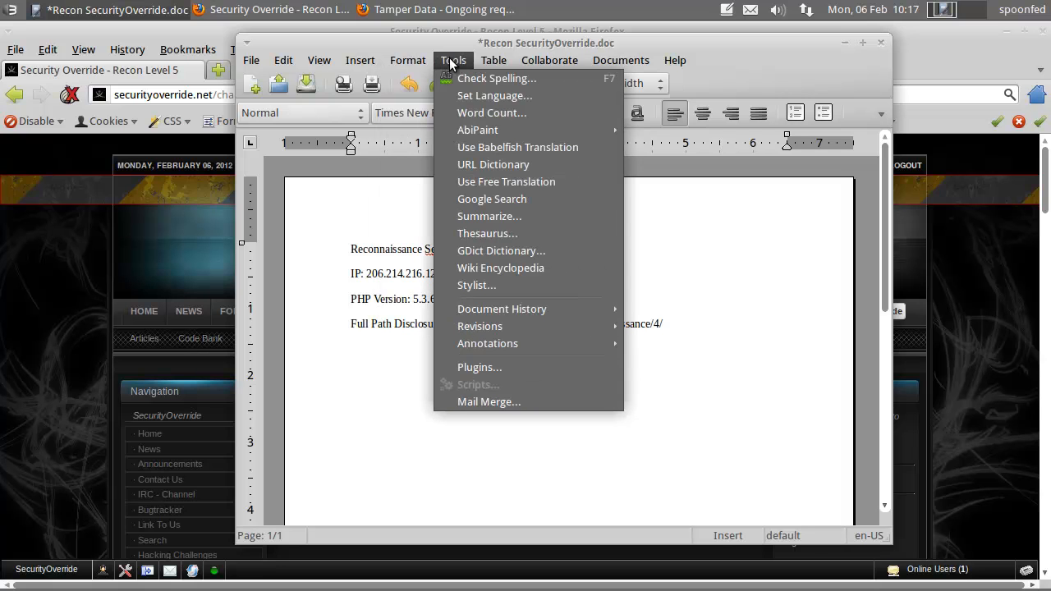
left_click(283, 60)
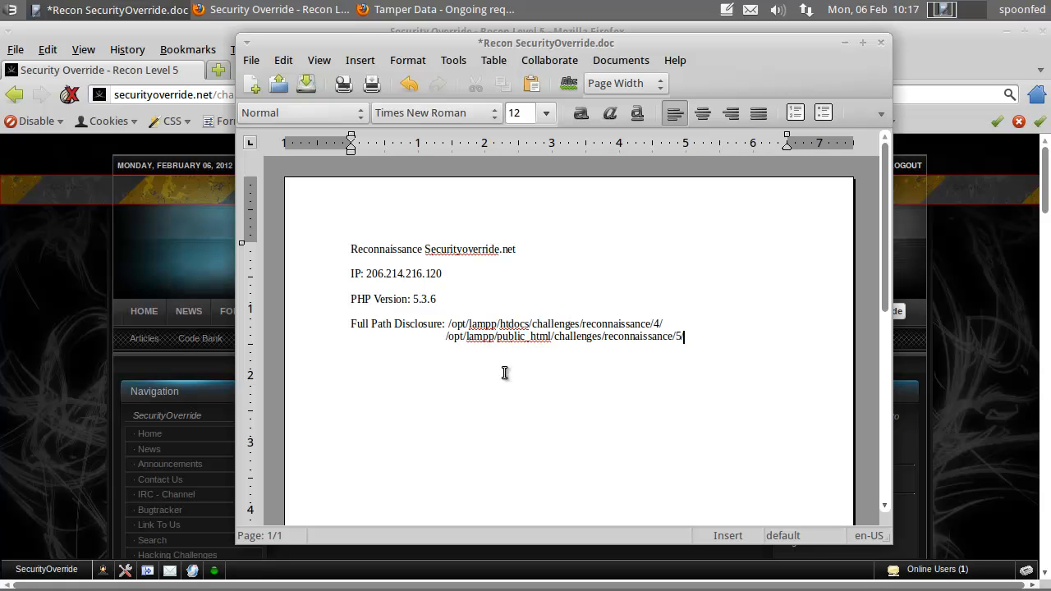
mouse_move(492, 426)
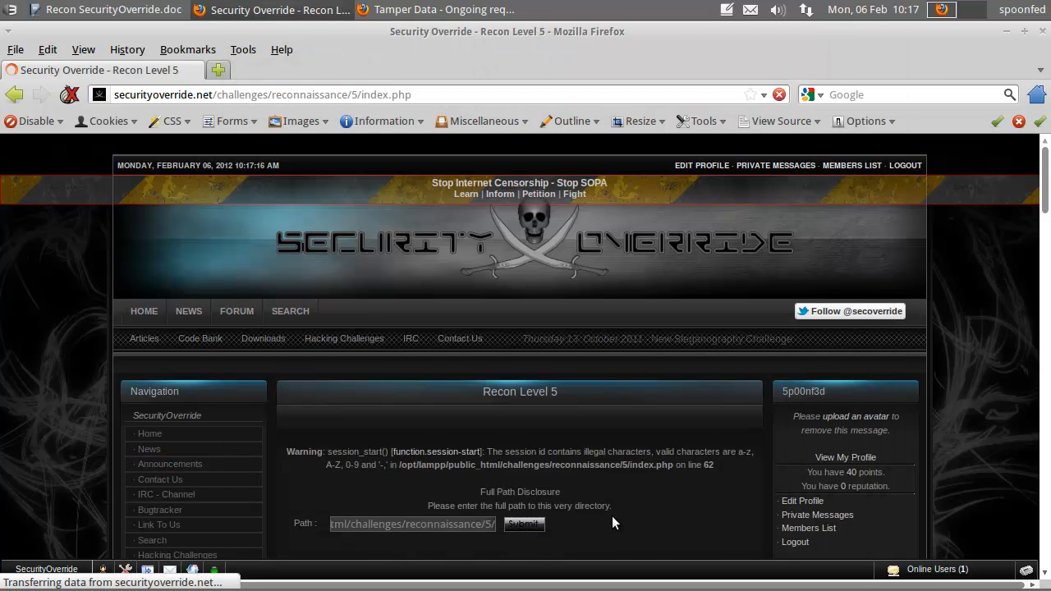
- Submit the pasted path as the Recon Level 5 answer
left_click(523, 524)
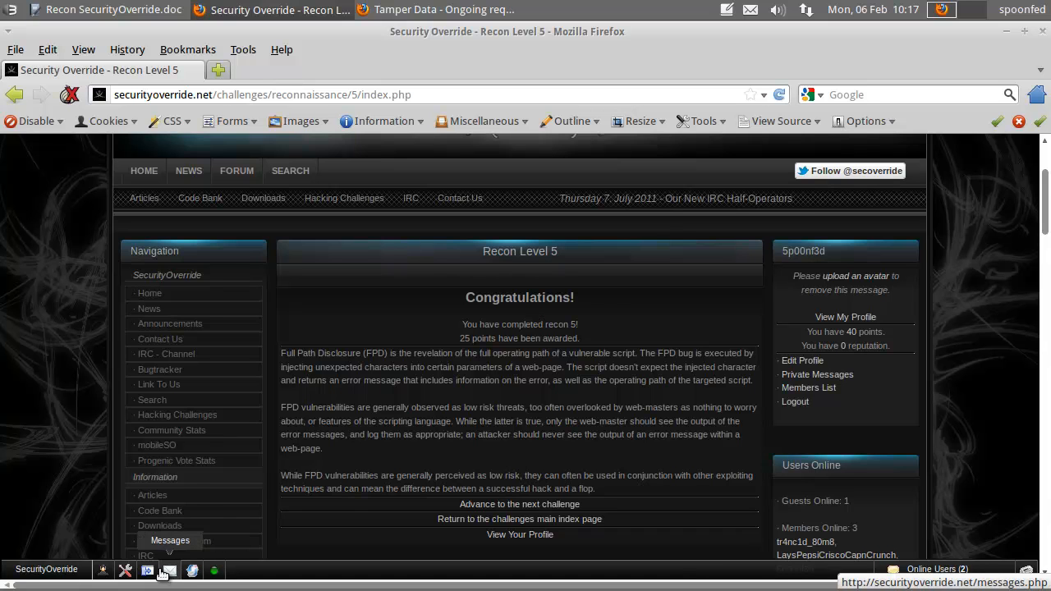
mouse_move(333, 528)
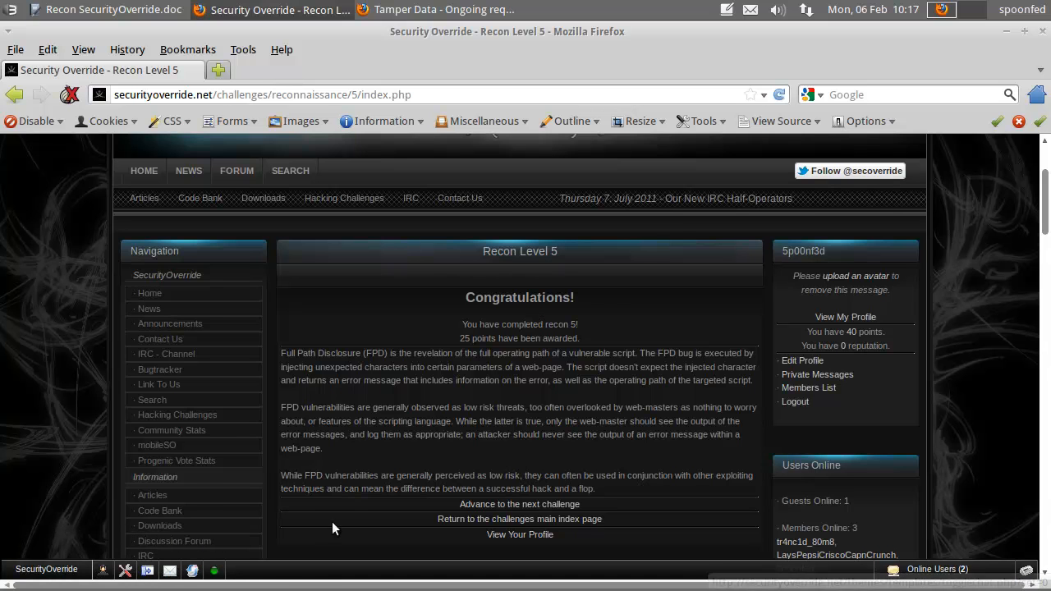